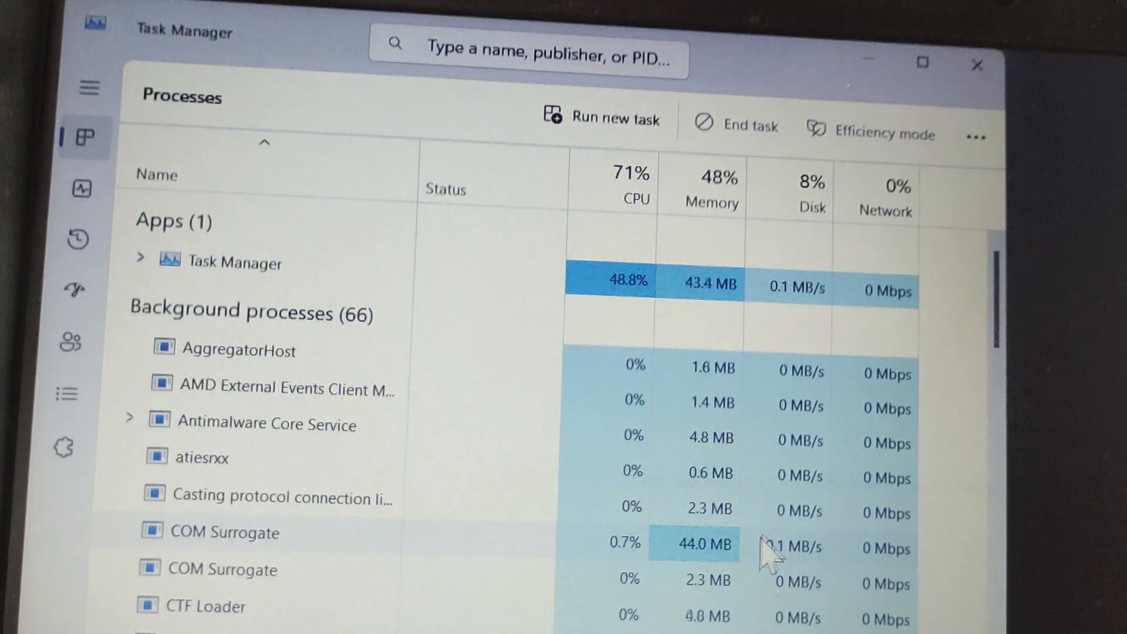
Step: Run 'explorer' as a new task from Task Manager to restore the desktop
{"action": "left_click", "coordinate": [602, 120]}
{"action": "type", "text": "e"}
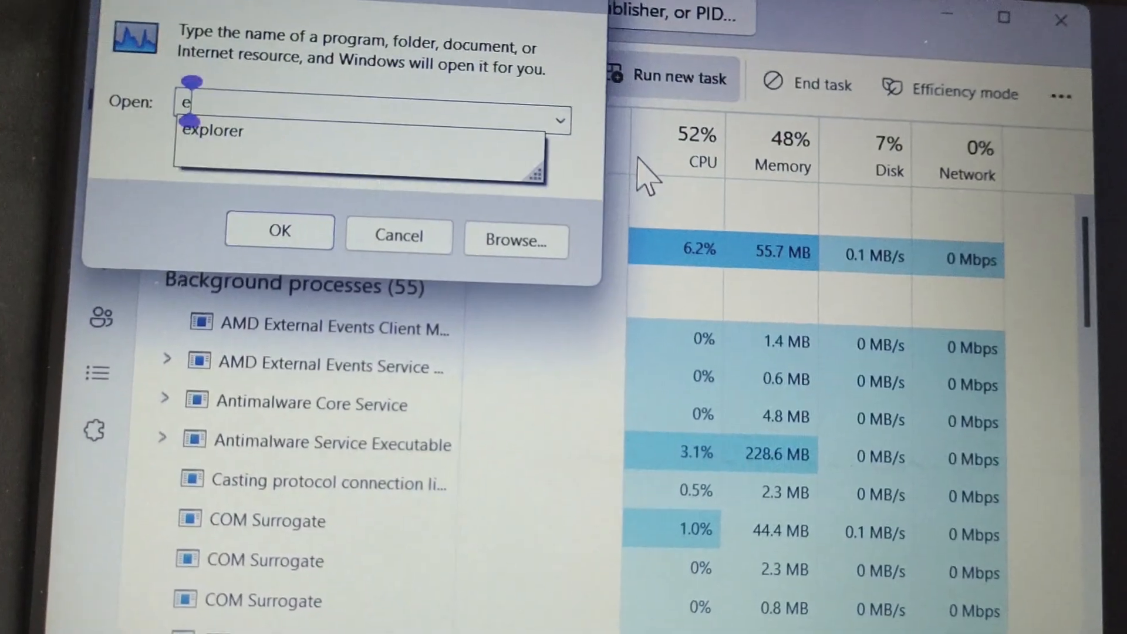
{"action": "type", "text": "x"}
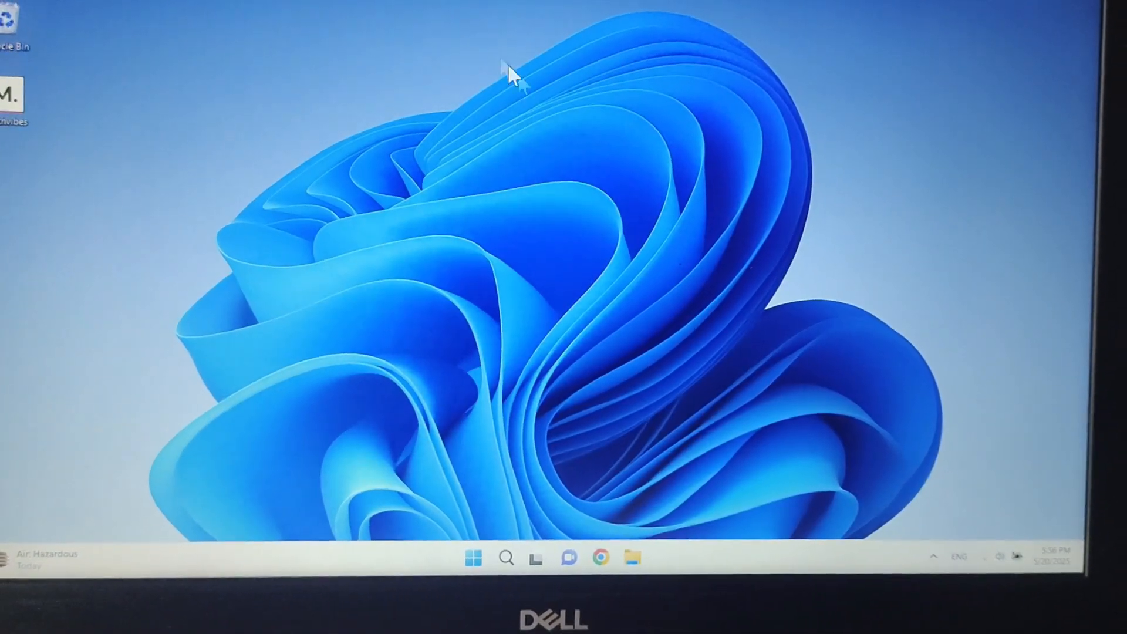
Step: Right-click the desktop and lock the PC to reach the PIN sign-in screen
{"action": "right_click", "coordinate": [510, 76]}
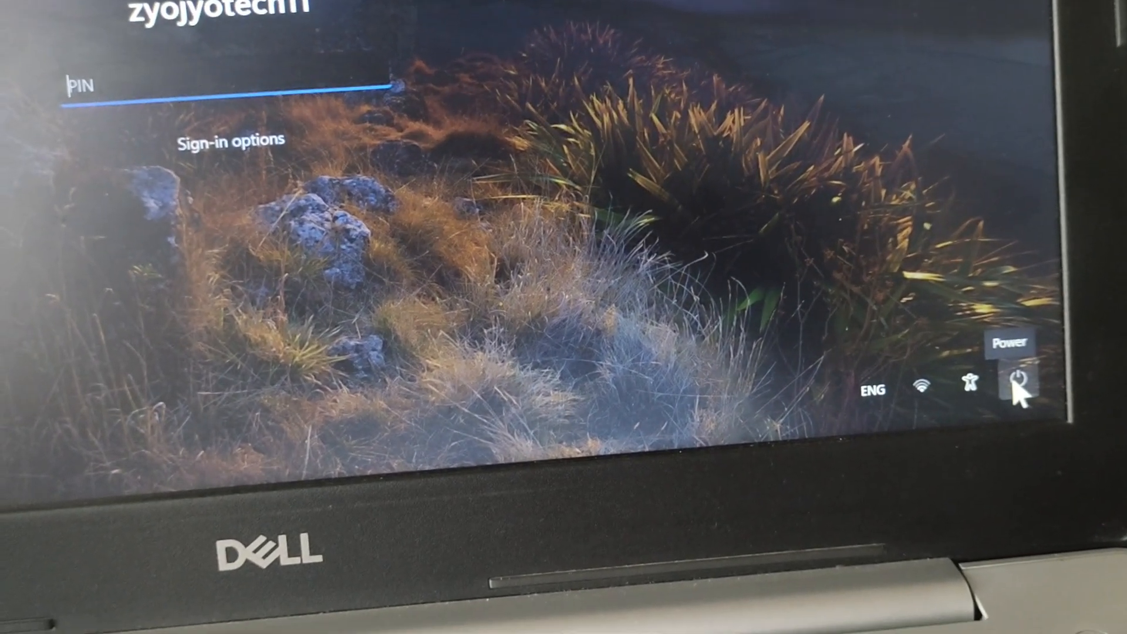
Step: Open the sign-in screen's power menu showing Sleep, Shut down and Restart
{"action": "left_click", "coordinate": [1018, 384]}
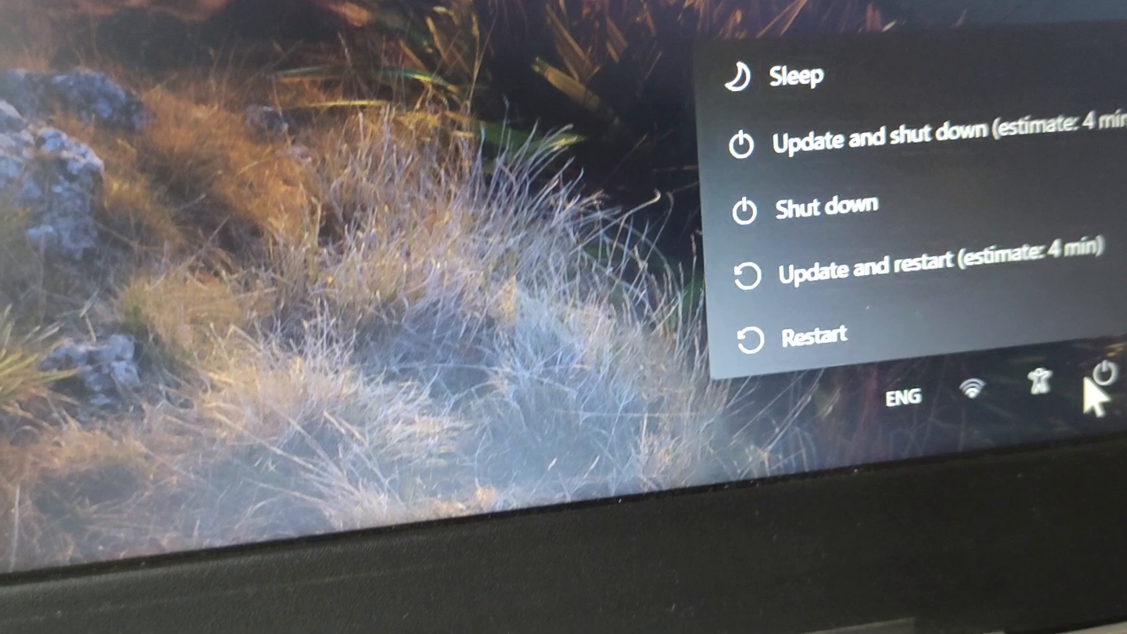